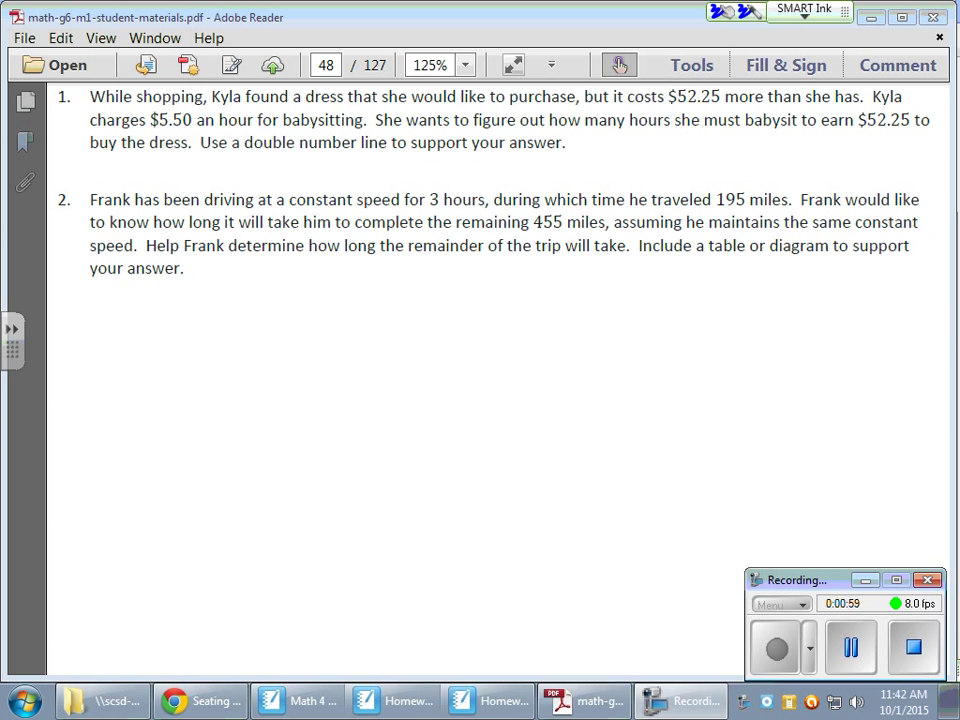
Circle $52.25 and $5.50 in problem 1 and draw a ruled table headed H and $.
{"action": "left_click_drag", "start_coordinate": [85, 192], "coordinate": [85, 620]}
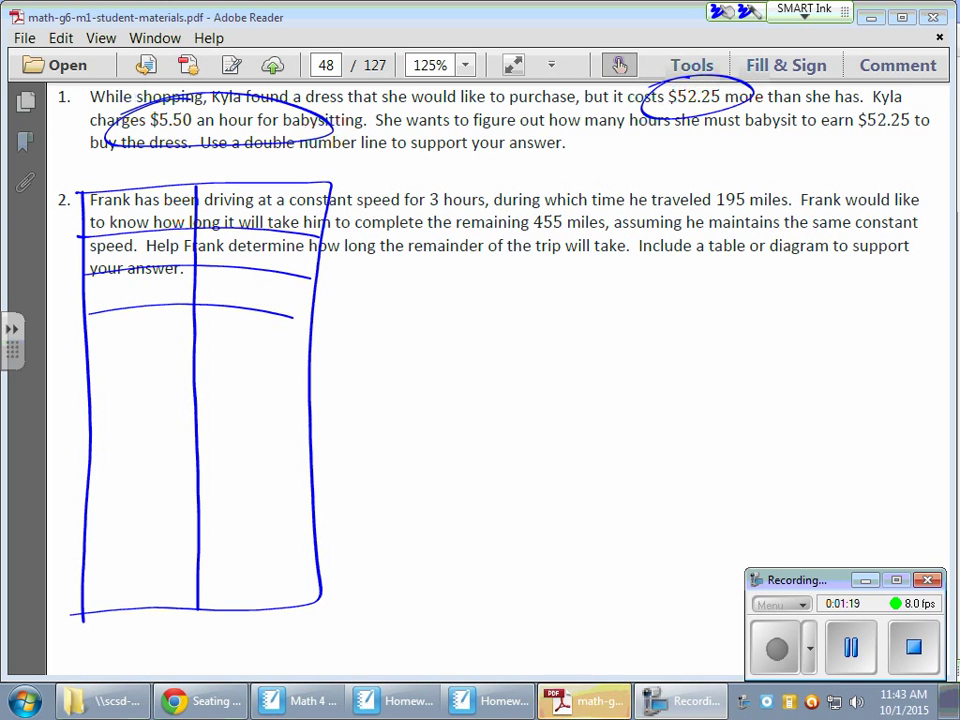
{"action": "left_click_drag", "start_coordinate": [85, 360], "coordinate": [300, 445]}
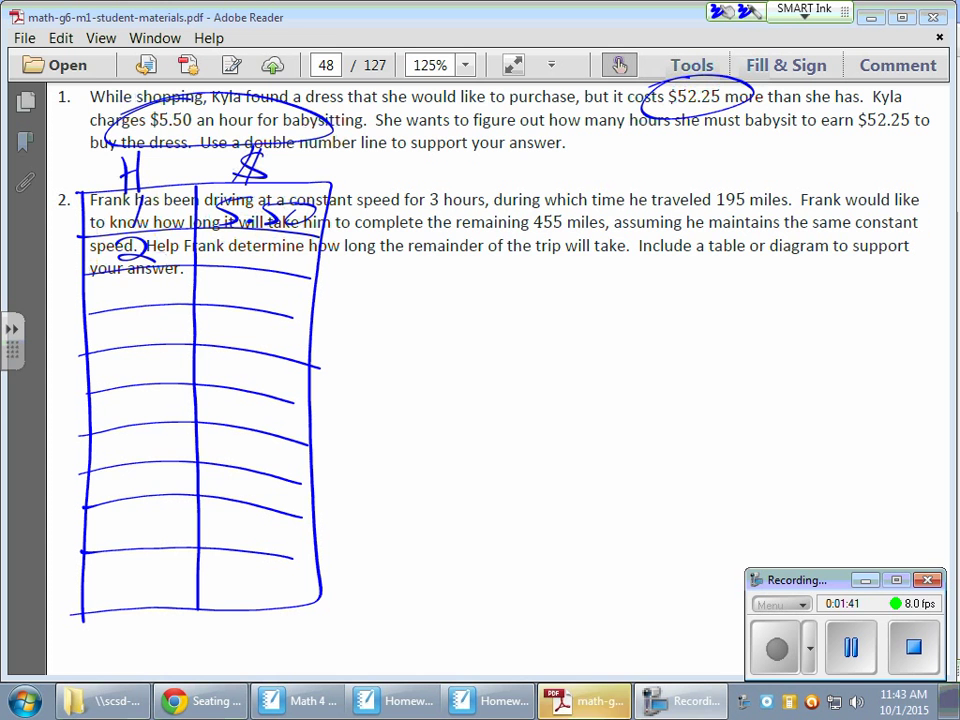
Write rows 2/11.00, 4/22.00, 6/33.00, 8/44.00, 9/49.50 and 10, with +5.50 and +11.00 notes.
{"action": "left_click_drag", "start_coordinate": [330, 225], "coordinate": [410, 275]}
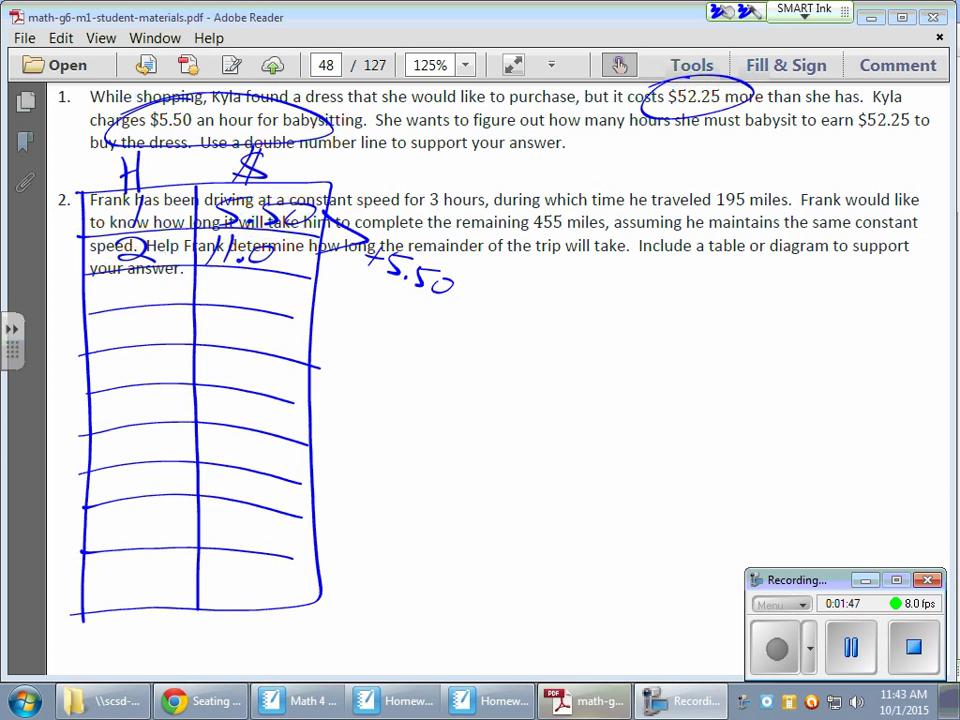
{"action": "left_click_drag", "start_coordinate": [270, 258], "coordinate": [300, 268]}
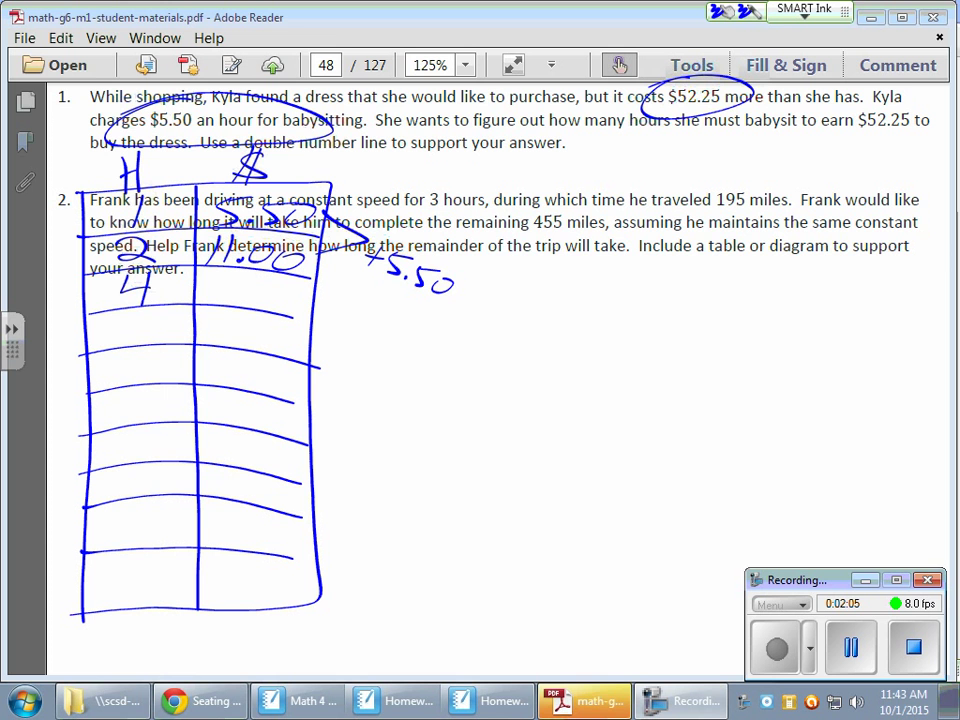
{"action": "left_click_drag", "start_coordinate": [320, 270], "coordinate": [355, 300]}
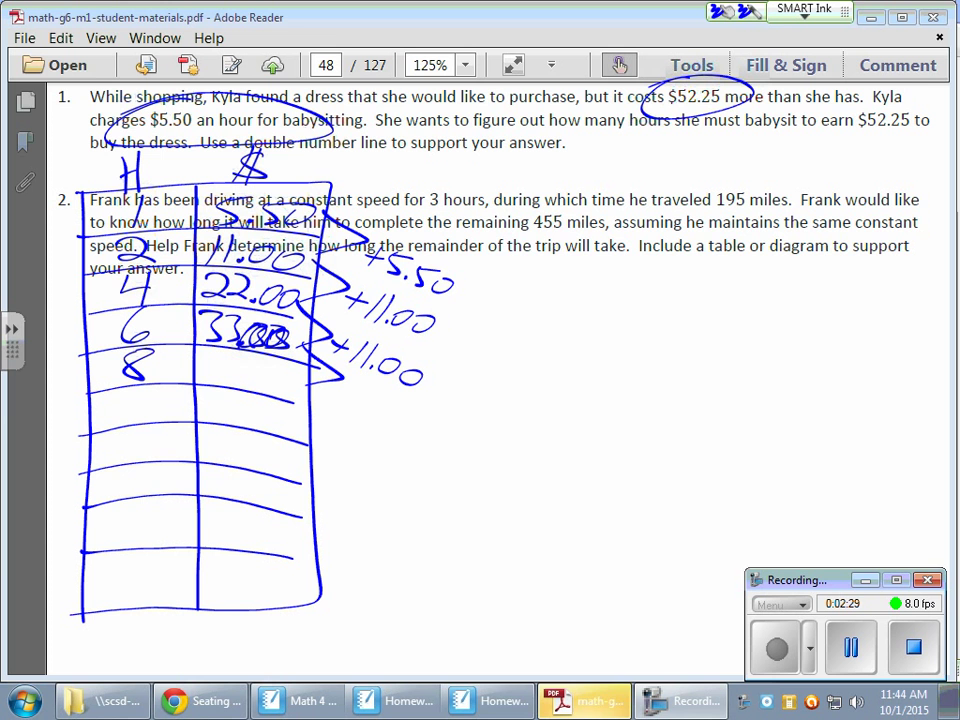
{"action": "left_click_drag", "start_coordinate": [340, 395], "coordinate": [420, 425]}
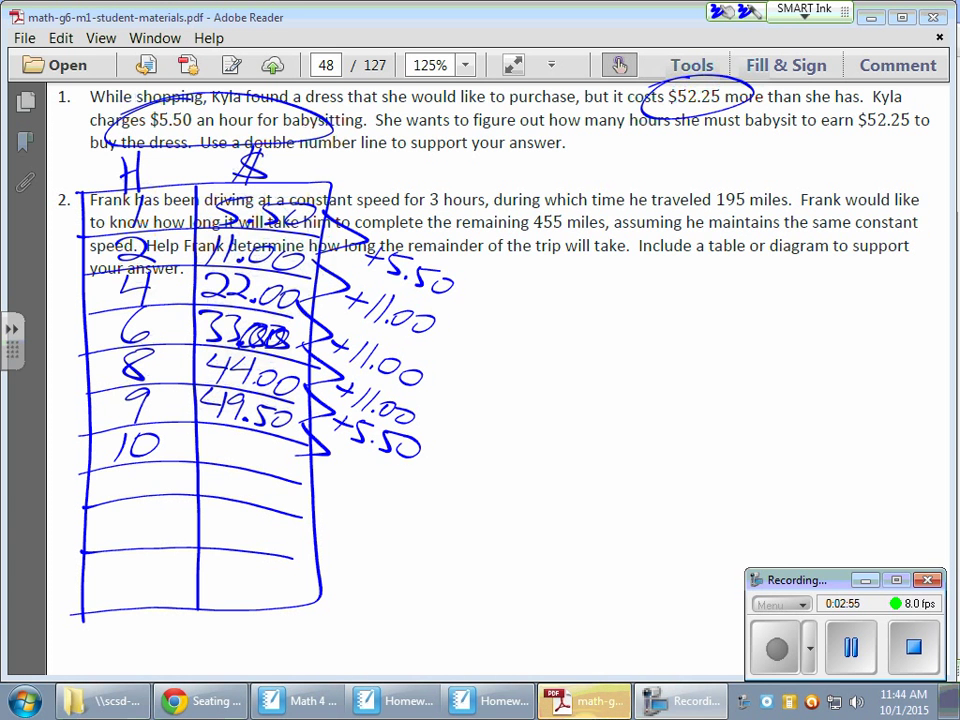
{"action": "left_click_drag", "start_coordinate": [335, 455], "coordinate": [390, 485]}
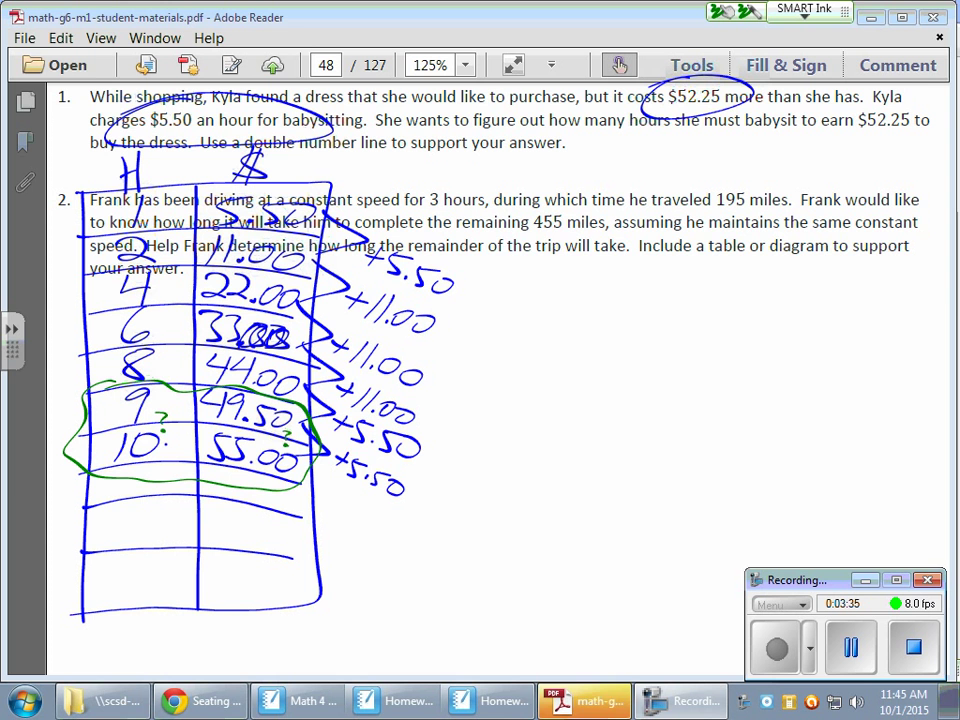
Draw green double number lines from 9 to 10 hours and $49.50 to $55.00, marking 52.25 midway.
{"action": "left_click_drag", "start_coordinate": [476, 310], "coordinate": [935, 313]}
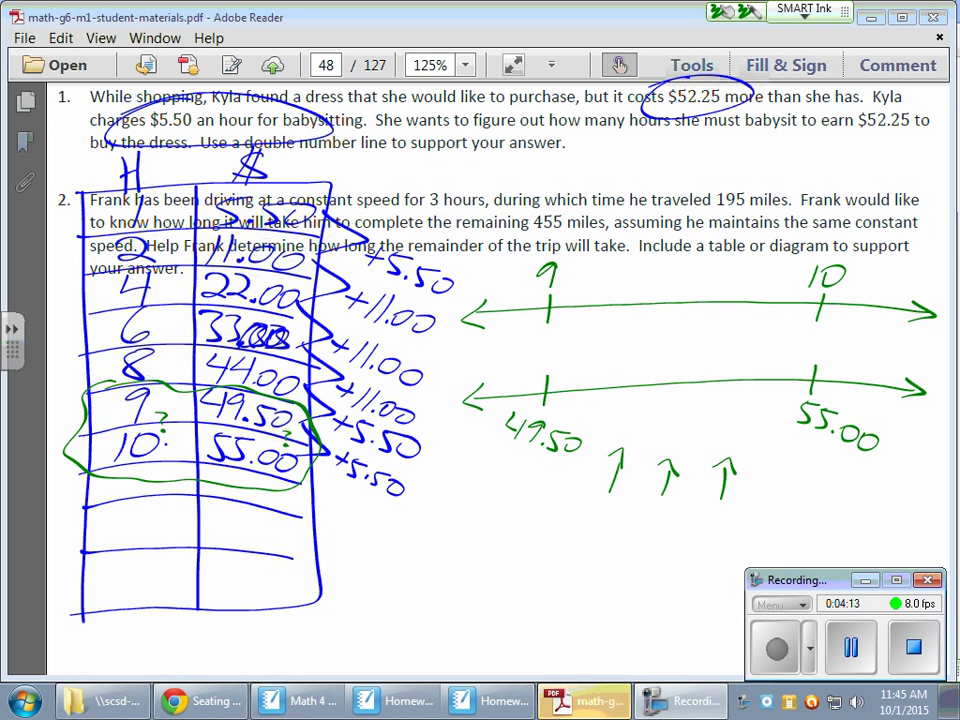
{"action": "left_click_drag", "start_coordinate": [745, 510], "coordinate": [770, 460]}
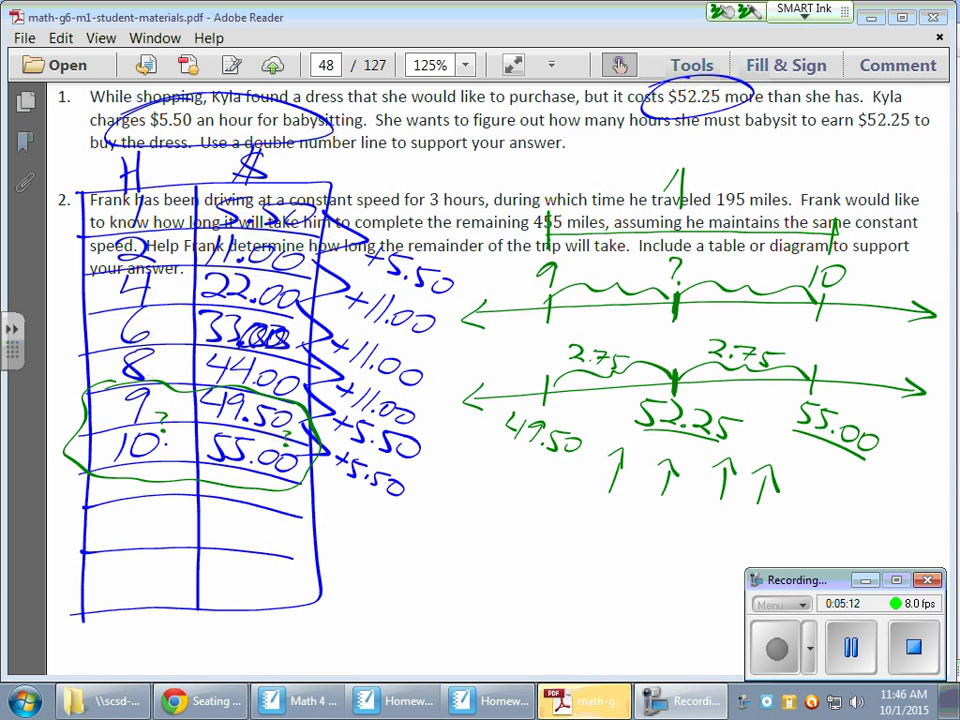
Label the hours-line halves with ? and ½, circle the midpoint, and write 9½ hours.
{"action": "left_click_drag", "start_coordinate": [650, 212], "coordinate": [720, 210]}
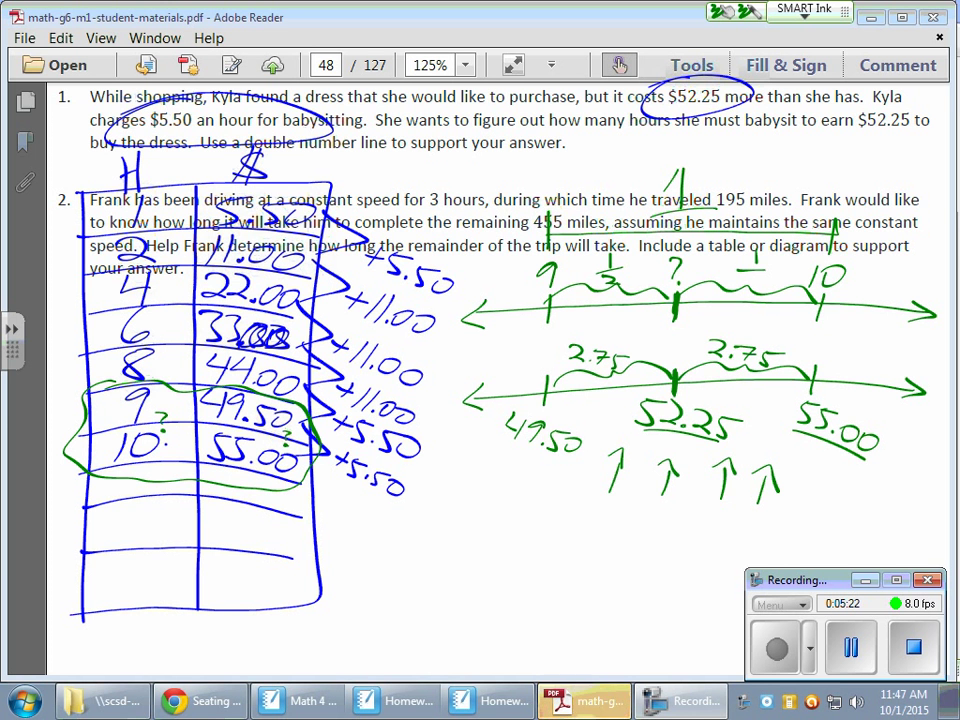
{"action": "left_click_drag", "start_coordinate": [655, 290], "coordinate": [695, 310]}
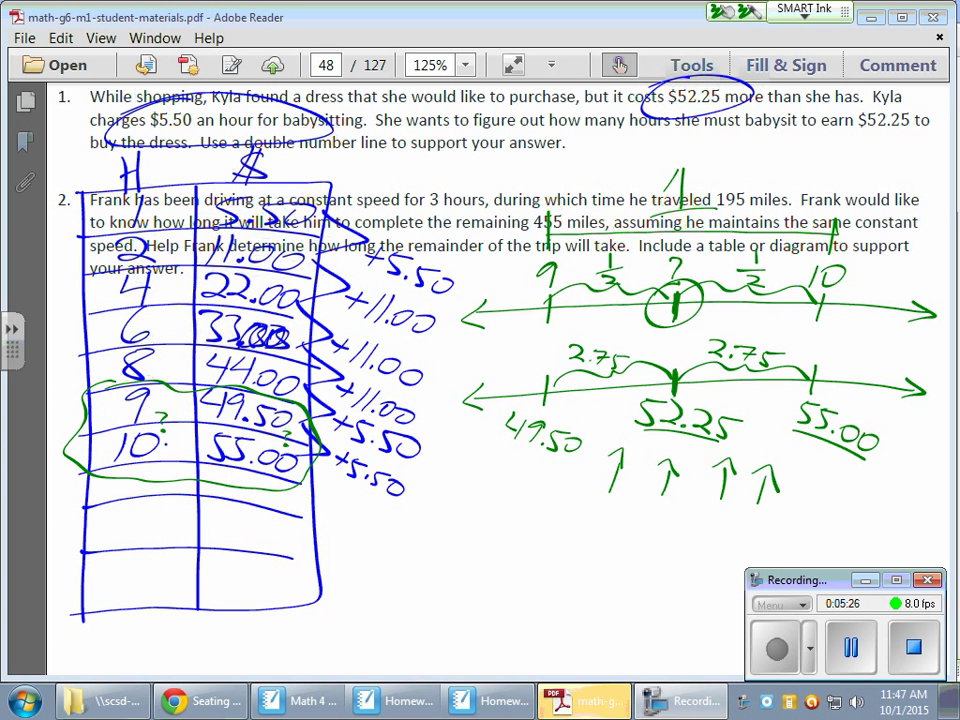
{"action": "left_click_drag", "start_coordinate": [685, 280], "coordinate": [800, 160]}
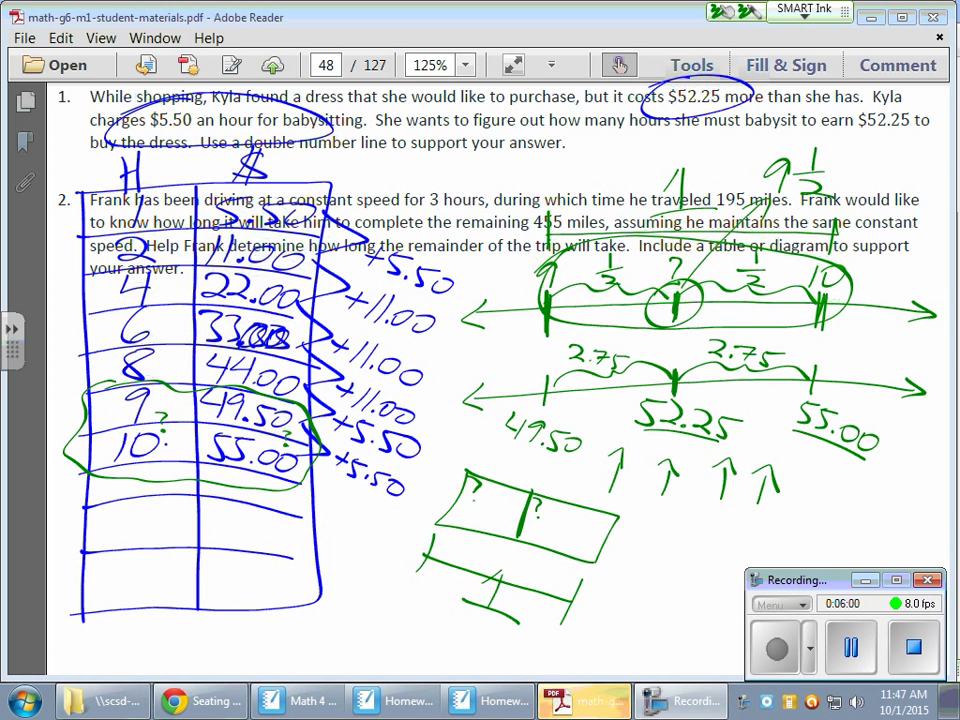
Add a small 2 label beside the halved tape diagram.
{"action": "left_click_drag", "start_coordinate": [340, 575], "coordinate": [430, 615]}
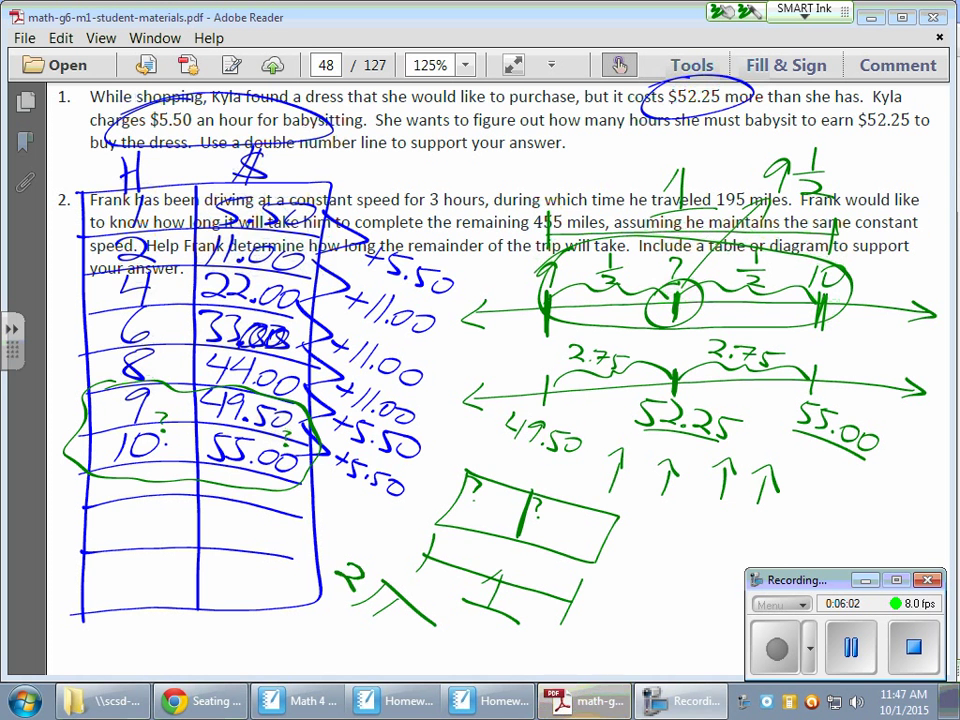